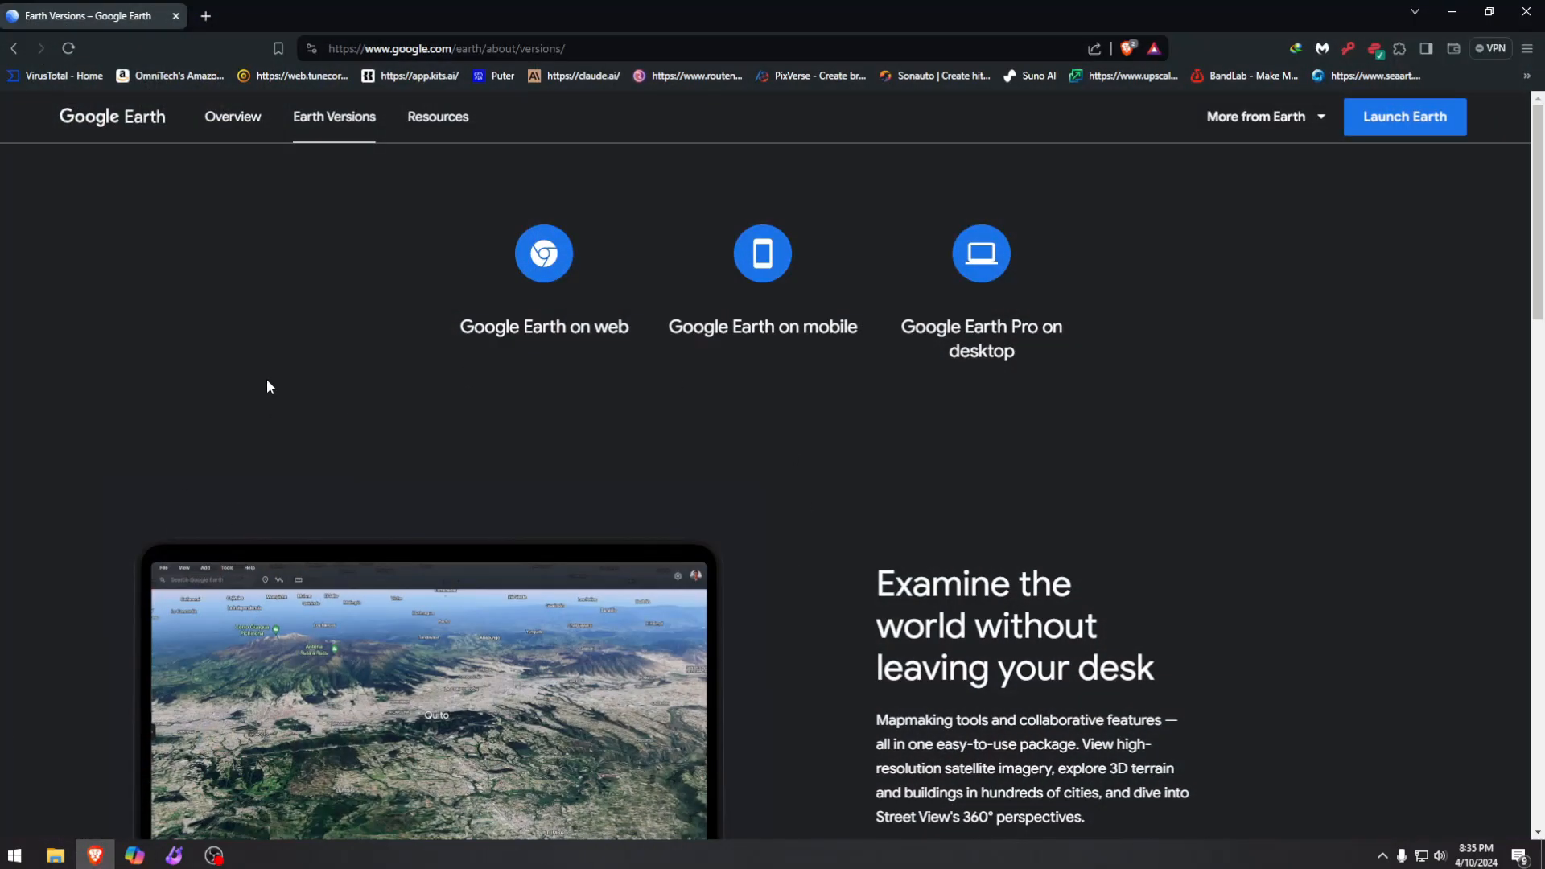
pyautogui.moveTo(277, 364)
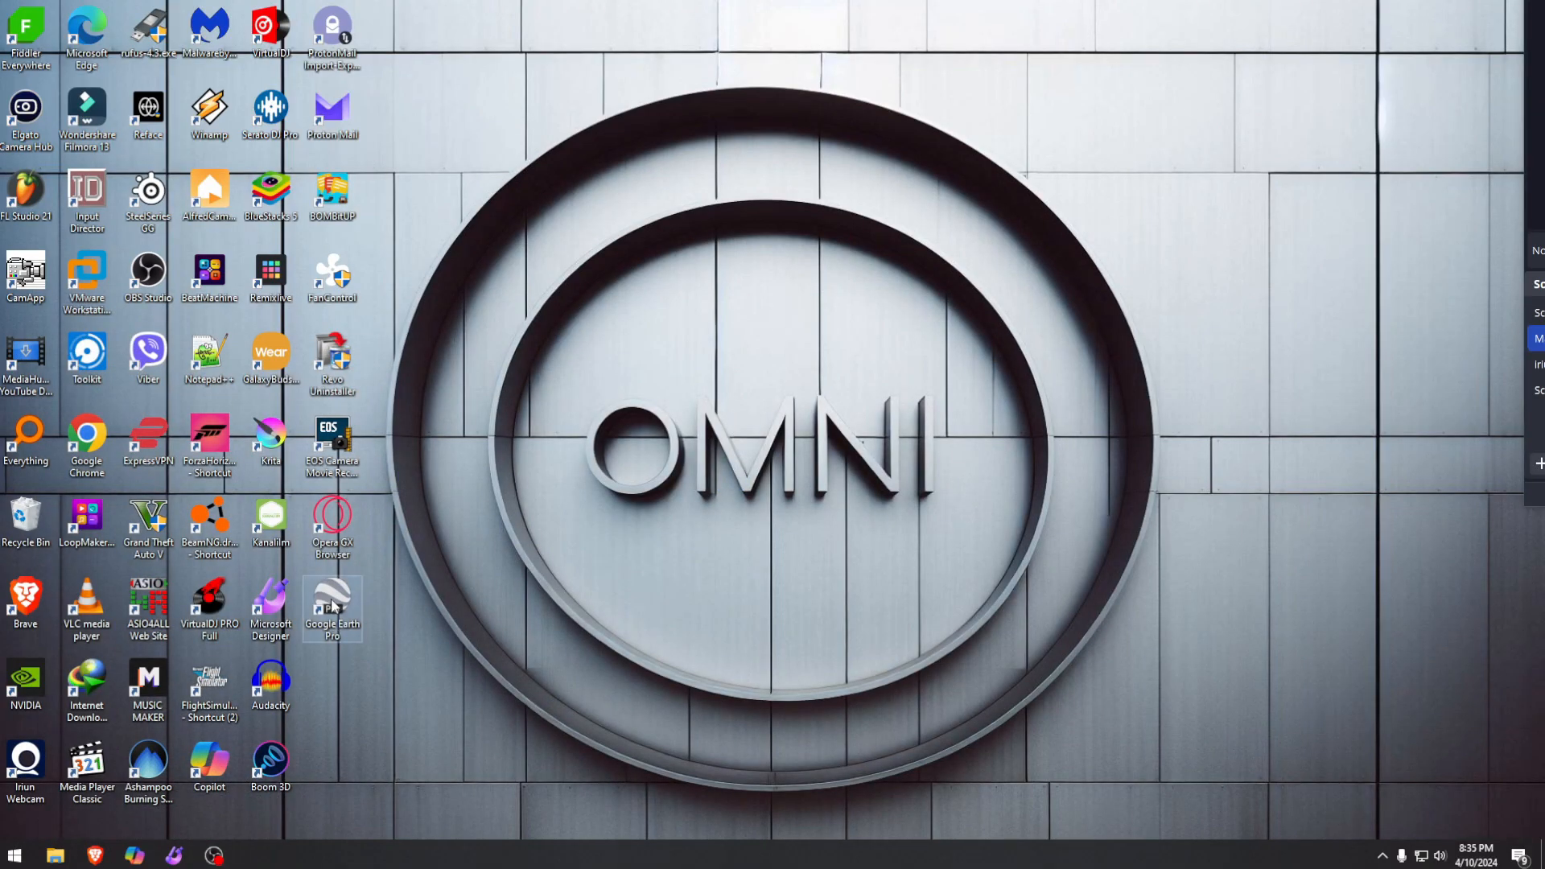
# Launch Google Earth Pro from the desktop
pyautogui.doubleClick(332, 604)
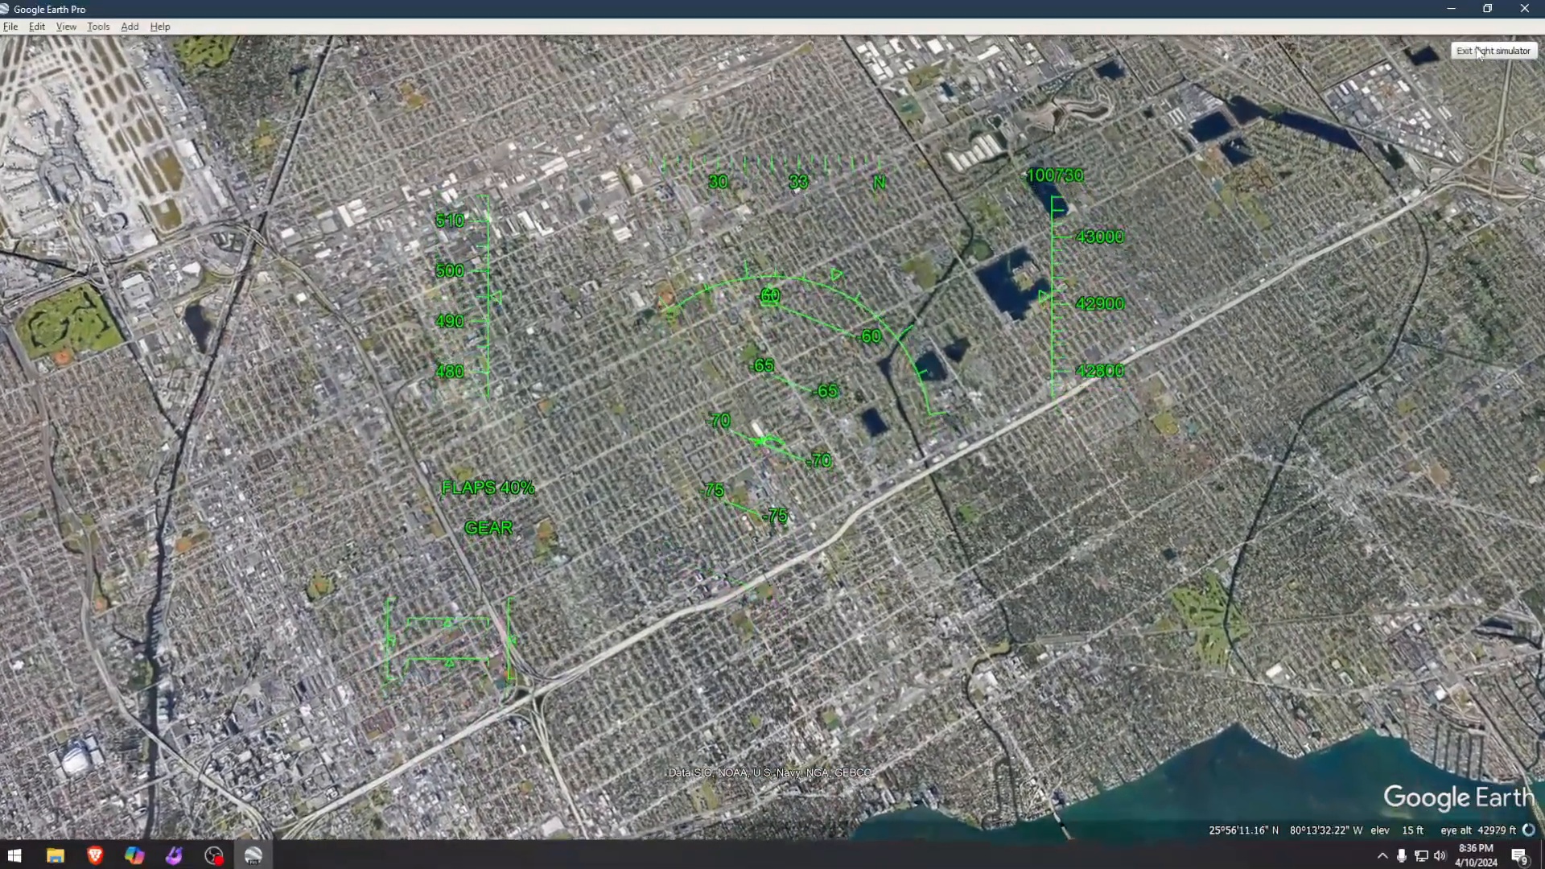
# Exit the flight, reselect the F-16, try the airport start, then choose Current View
pyautogui.click(1494, 50)
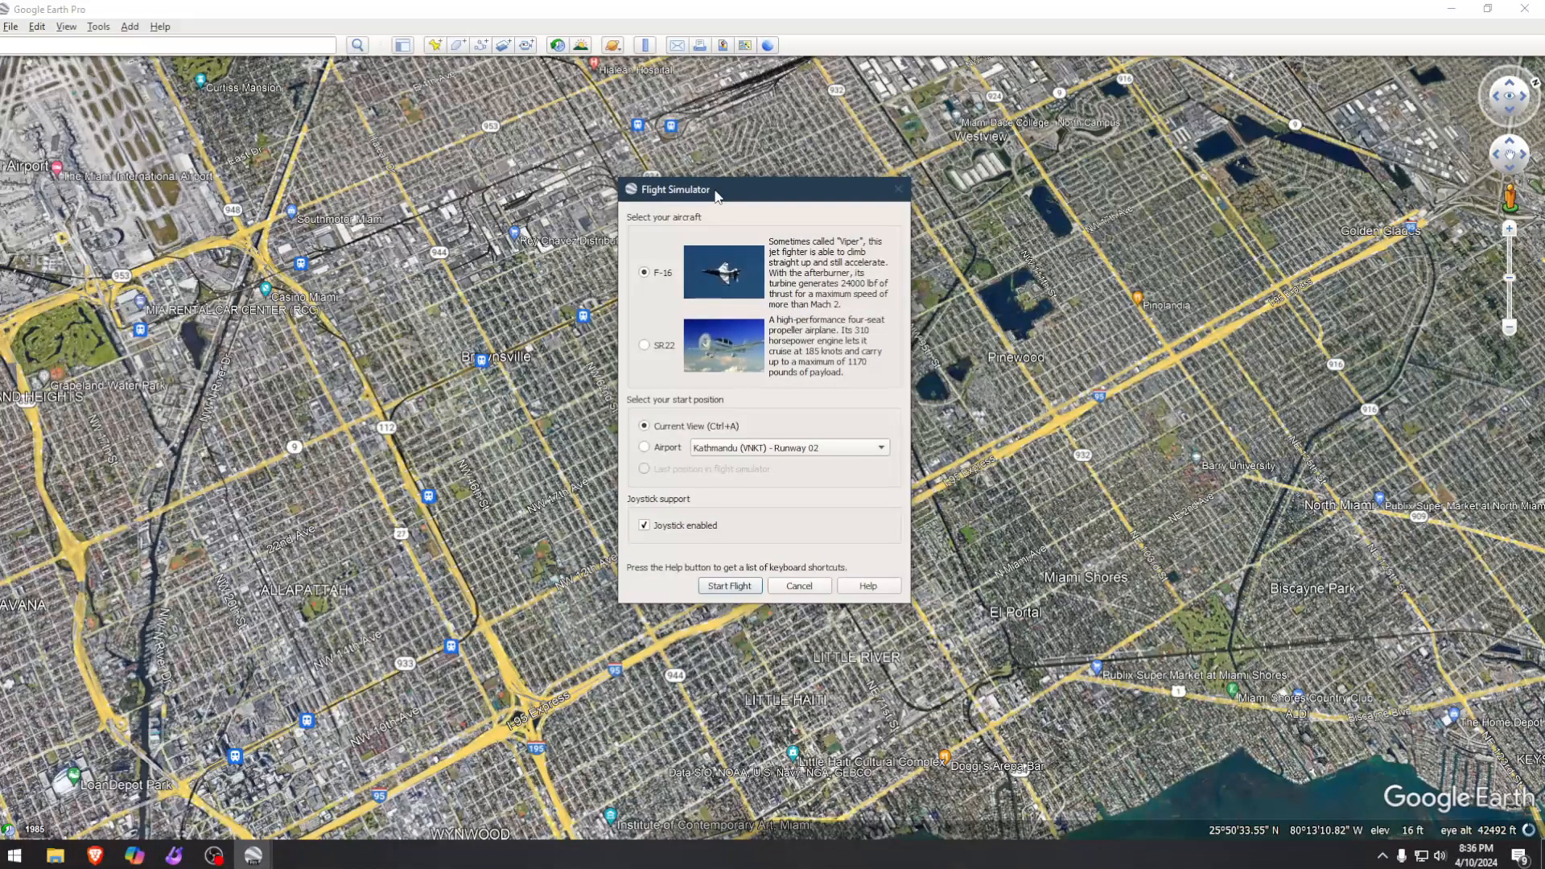
pyautogui.click(644, 345)
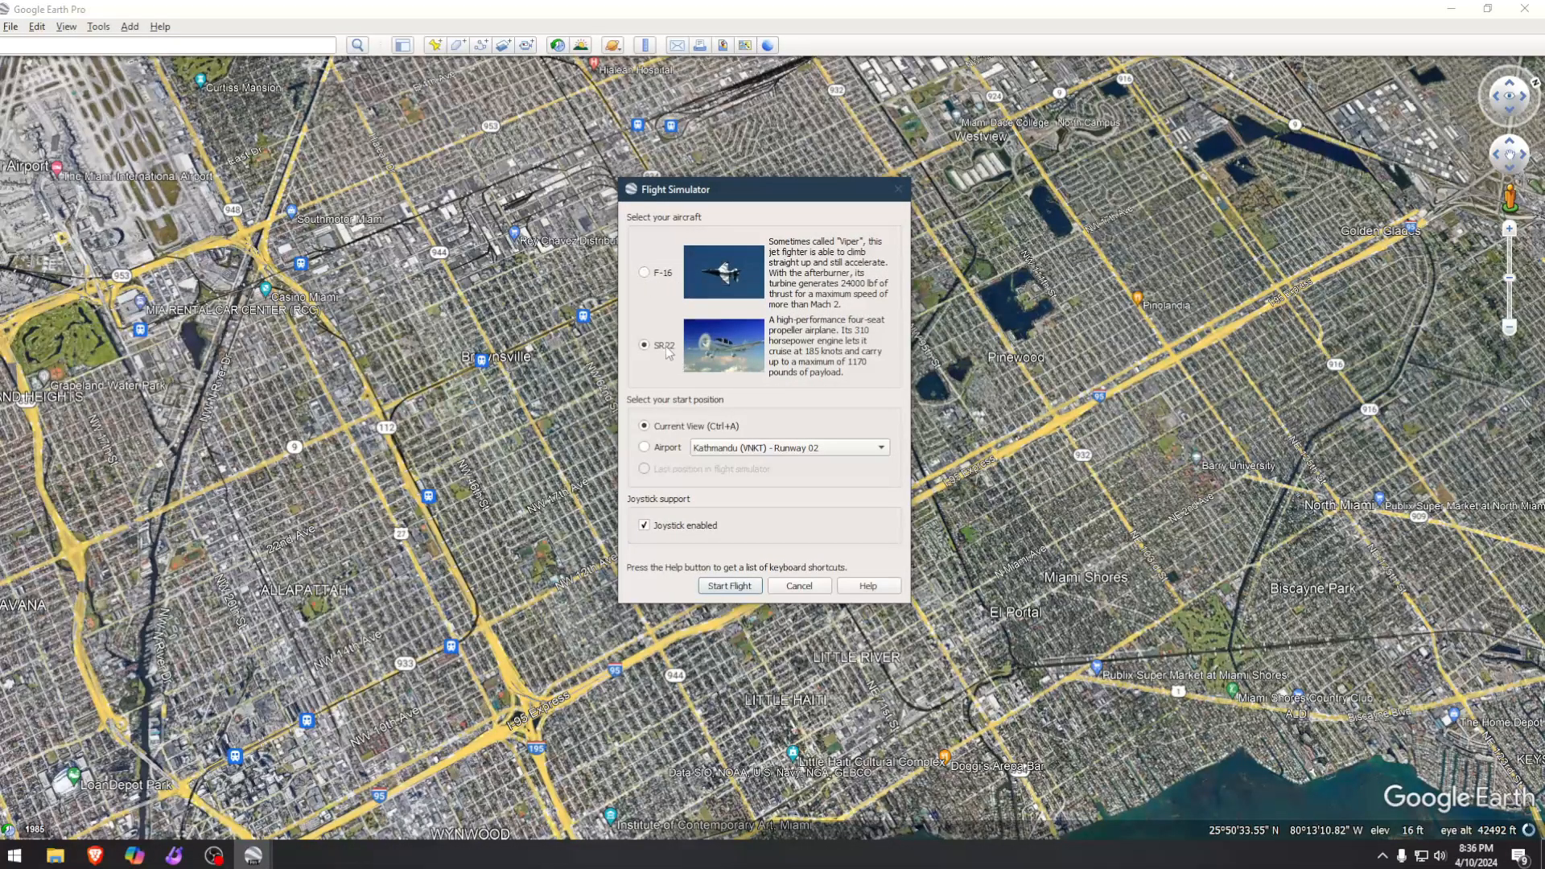
pyautogui.click(644, 272)
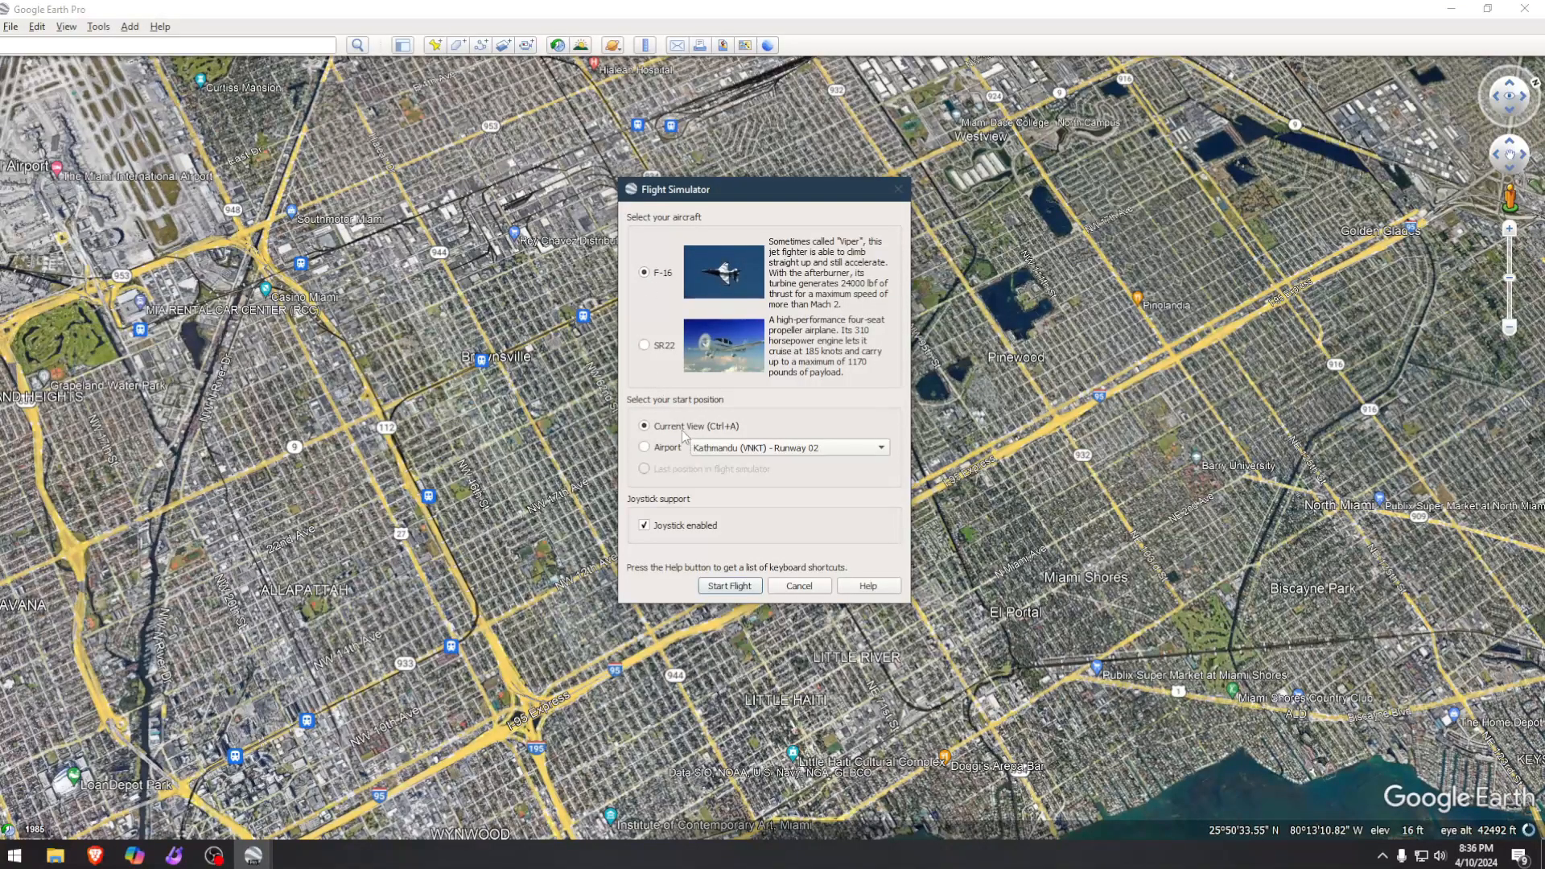
pyautogui.moveTo(1265, 391)
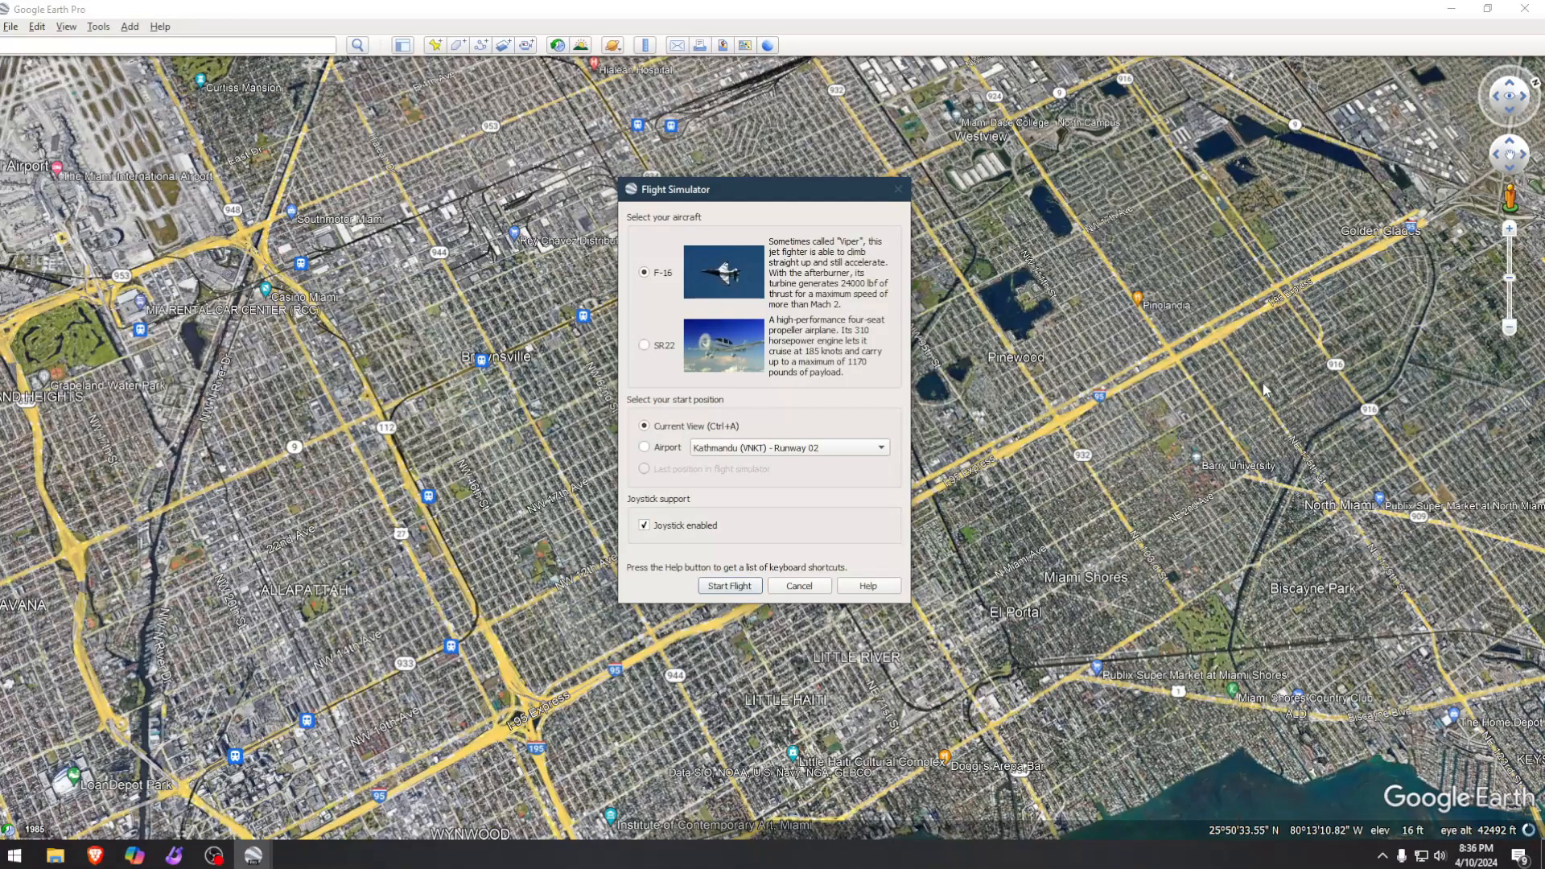
pyautogui.click(880, 448)
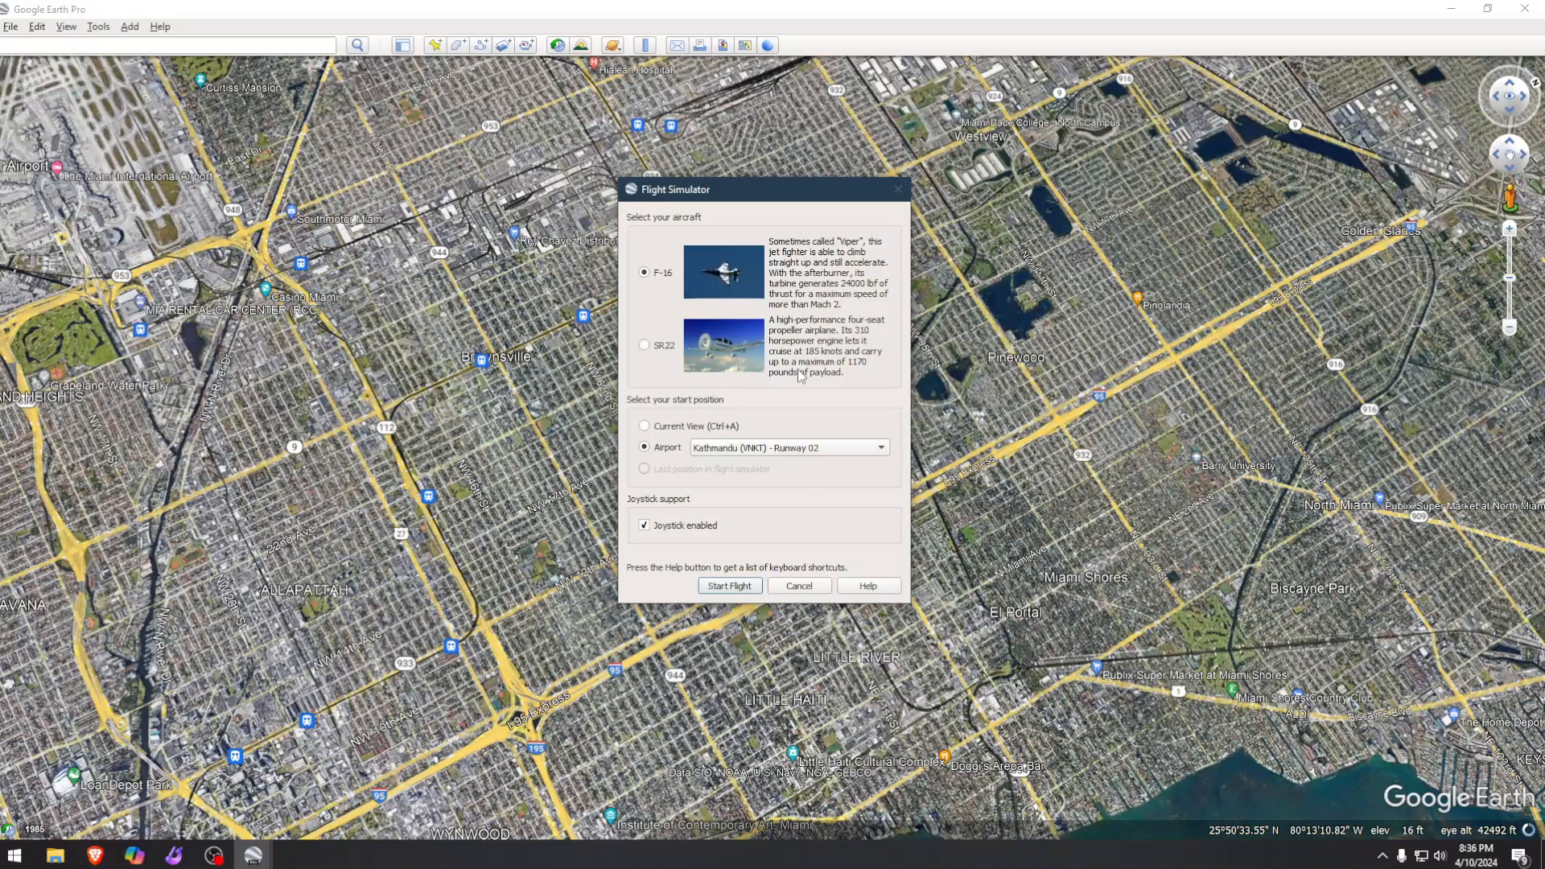
pyautogui.click(644, 425)
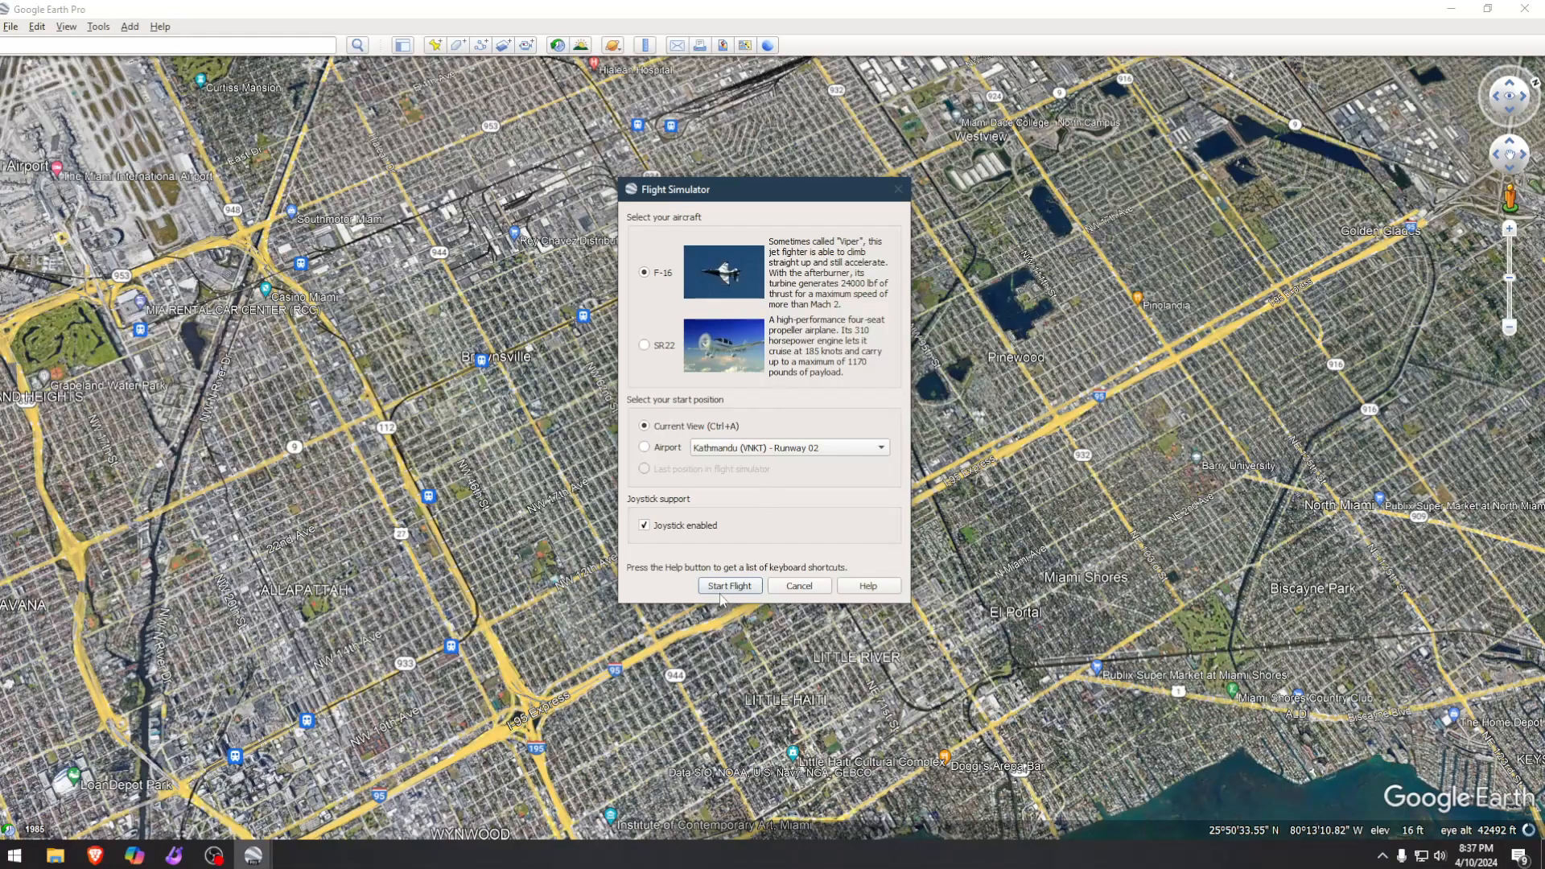
pyautogui.click(730, 586)
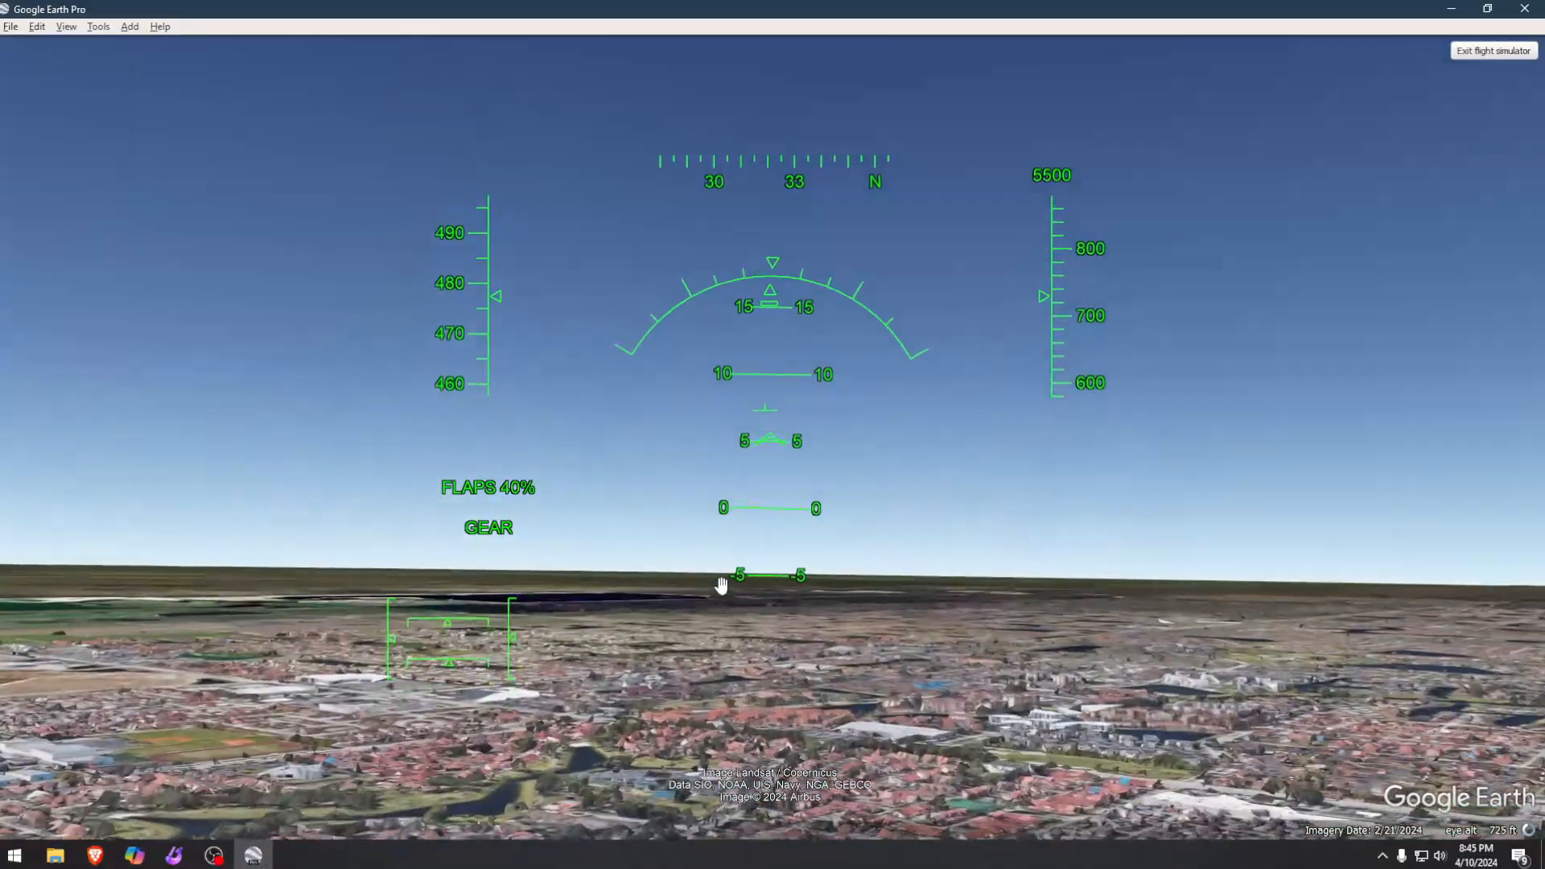
# Exit the Miami flight and start the new F-16 flight over Antarctica
pyautogui.click(1493, 50)
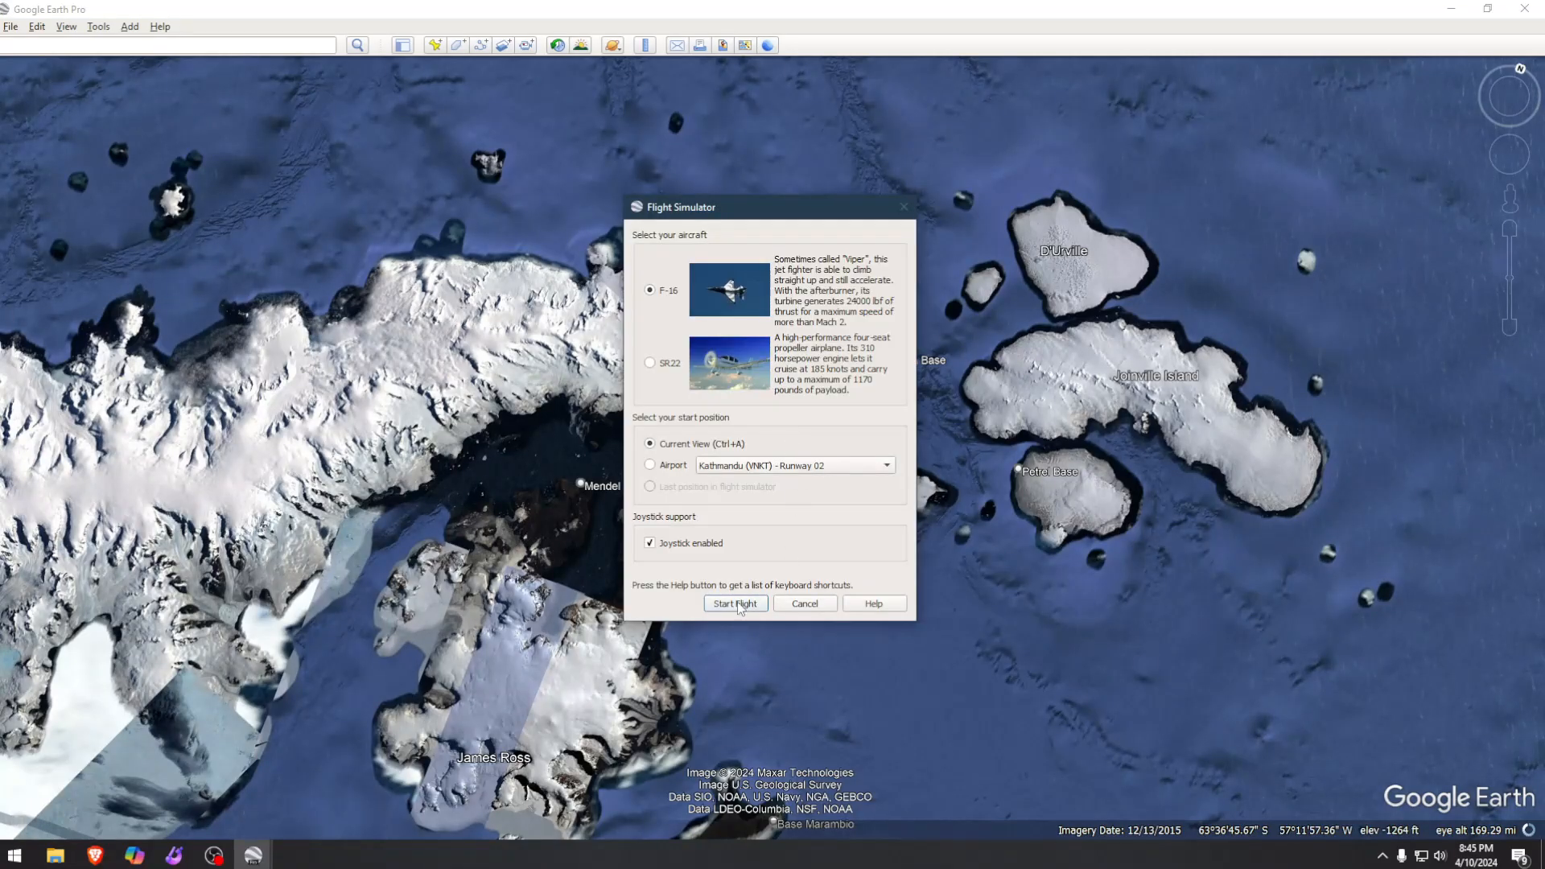
pyautogui.click(736, 604)
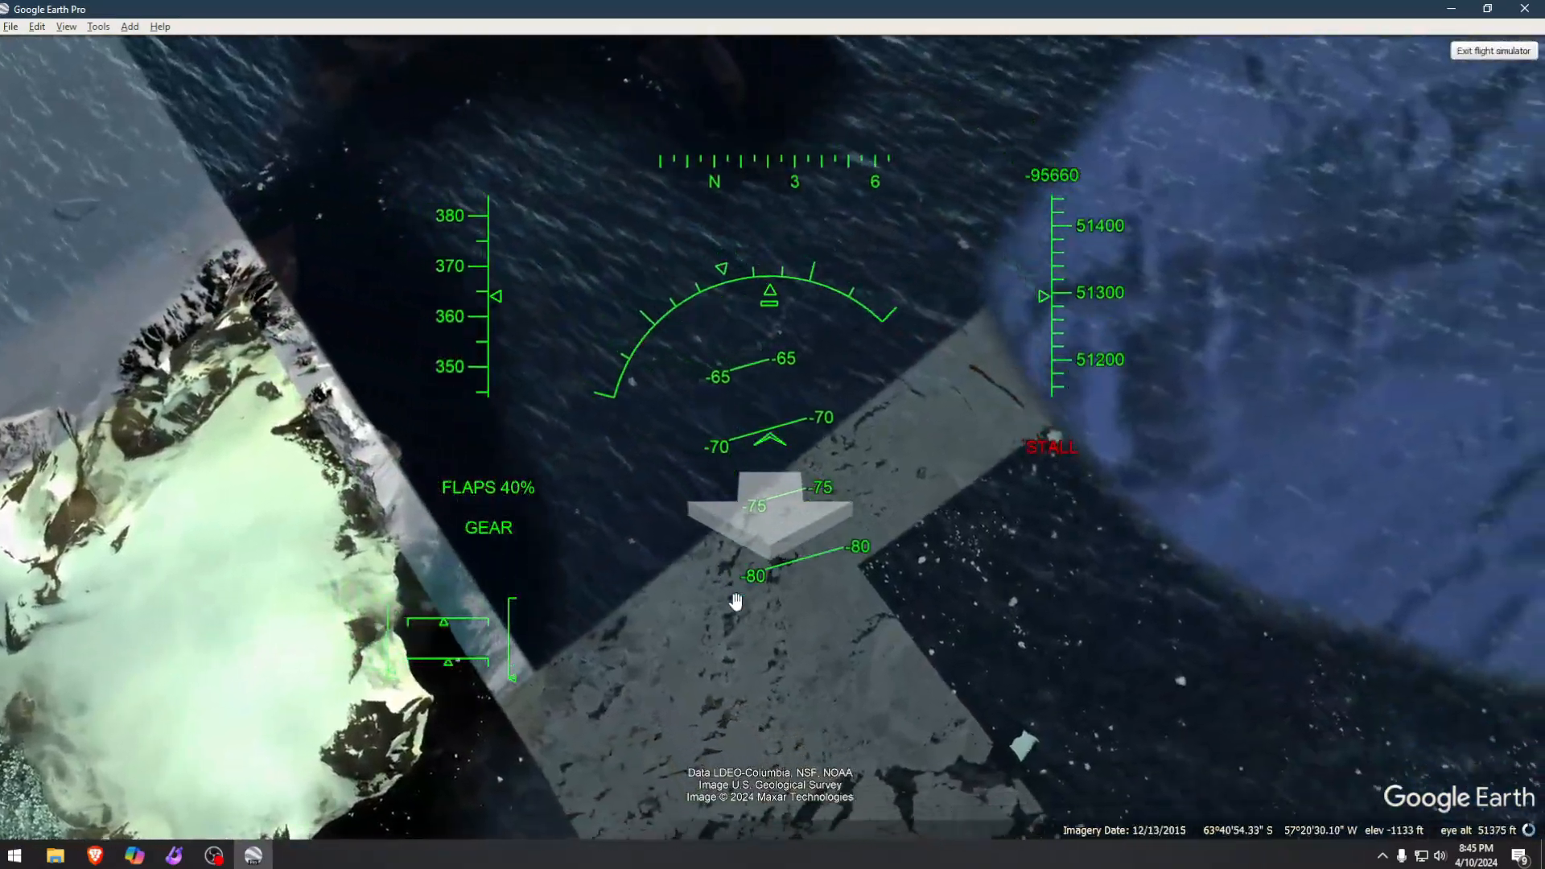